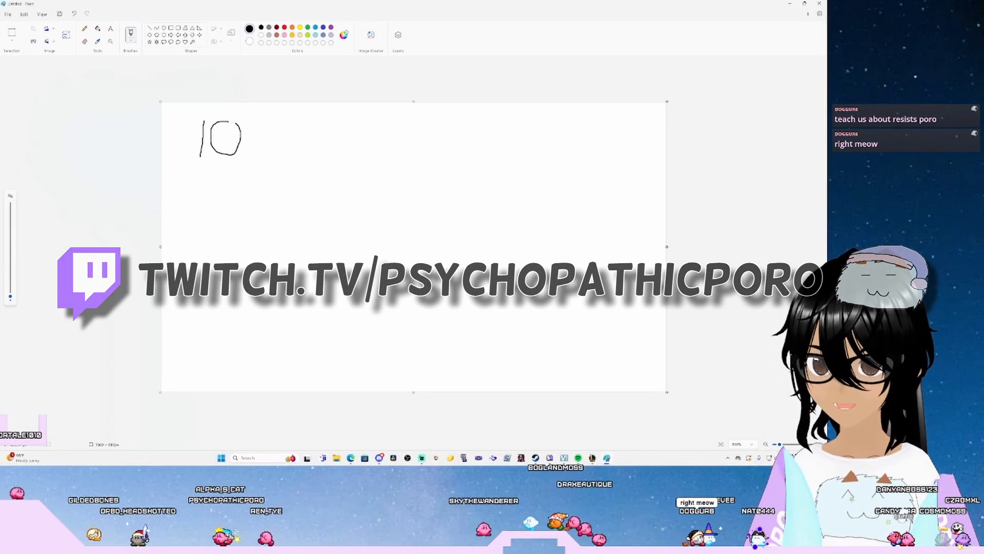
# Write rows 100/50%, 200/66% and 300/75% by hand on the white canvas.
pyautogui.moveTo(251, 122); pyautogui.dragTo(279, 157)
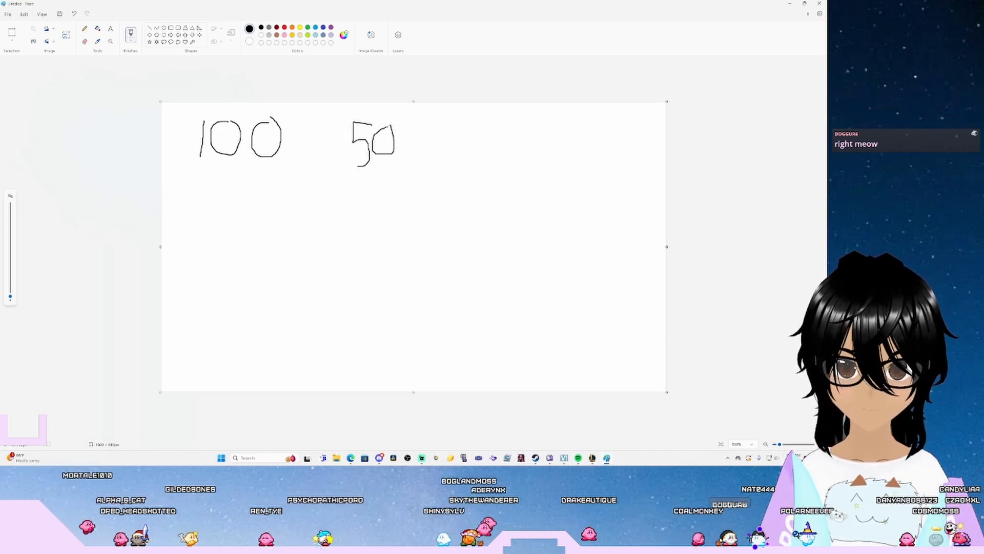
pyautogui.moveTo(411, 122); pyautogui.dragTo(440, 156)
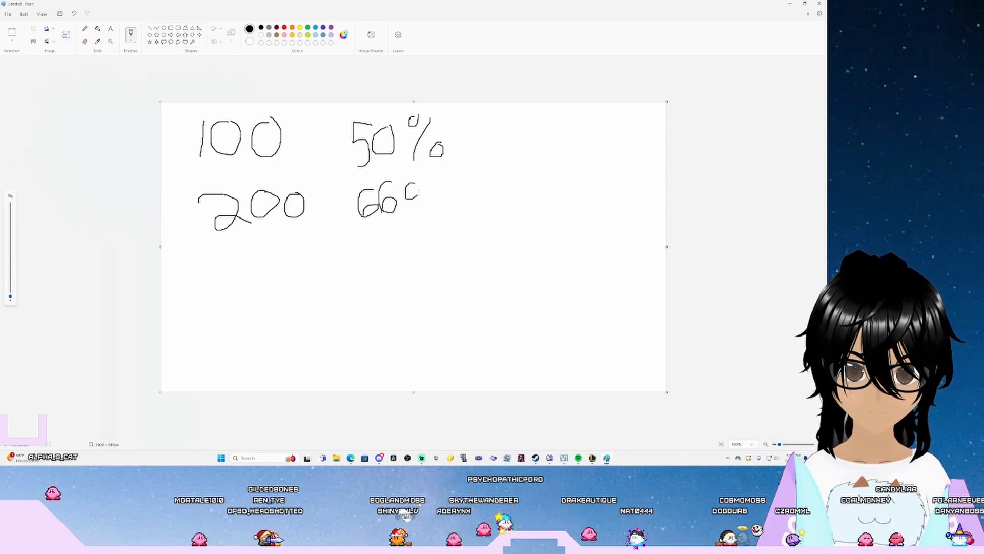
pyautogui.moveTo(417, 195); pyautogui.dragTo(449, 211)
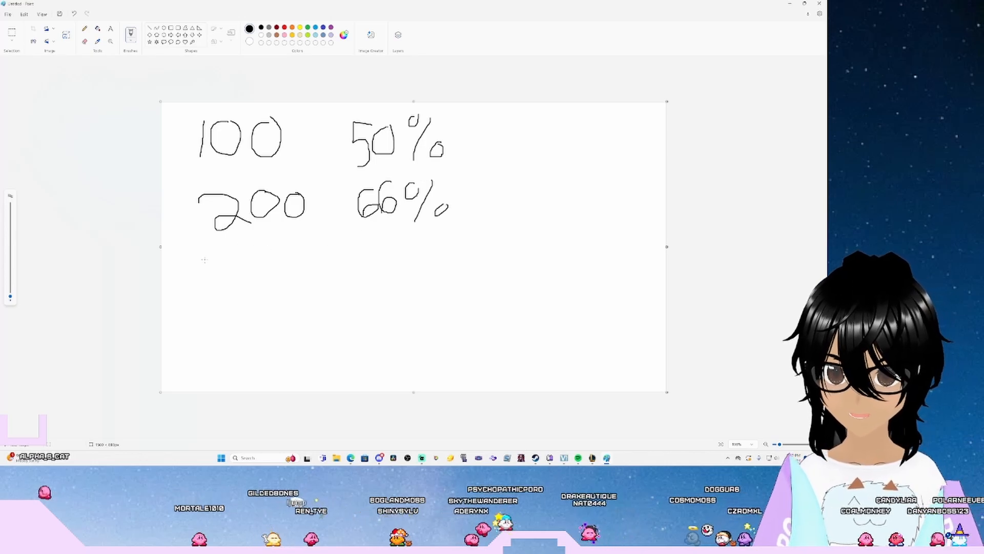
pyautogui.moveTo(210, 257); pyautogui.dragTo(276, 295)
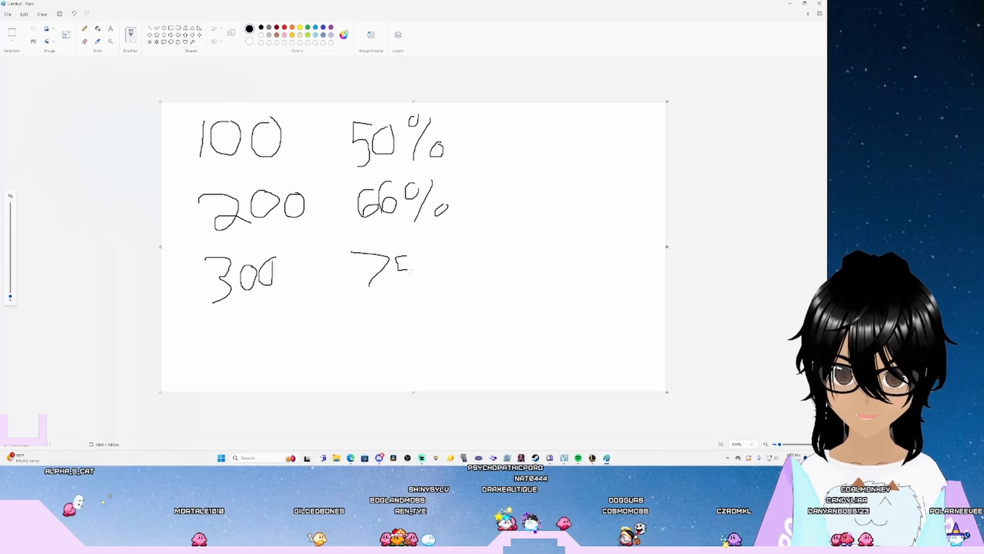
pyautogui.moveTo(402, 264); pyautogui.dragTo(440, 275)
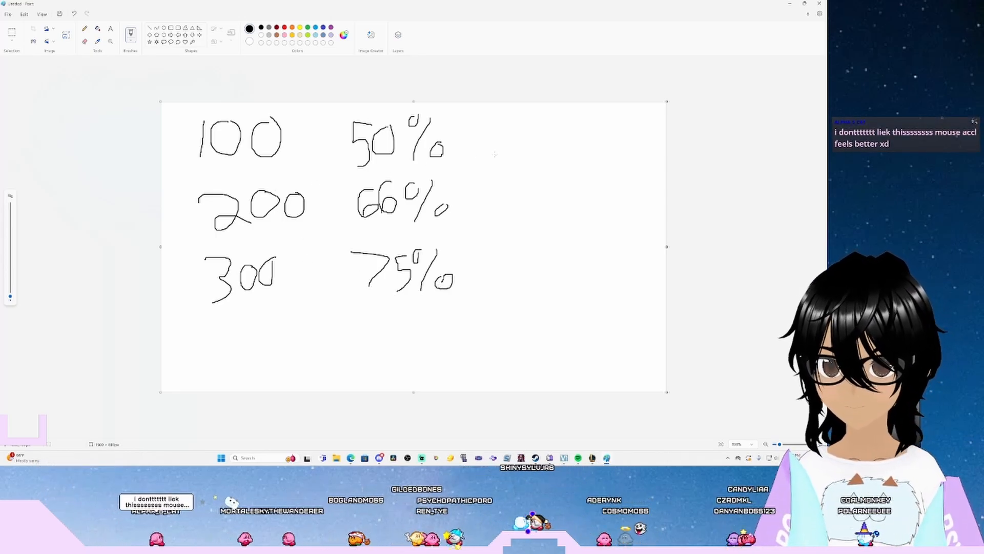
pyautogui.moveTo(499, 154); pyautogui.dragTo(500, 201)
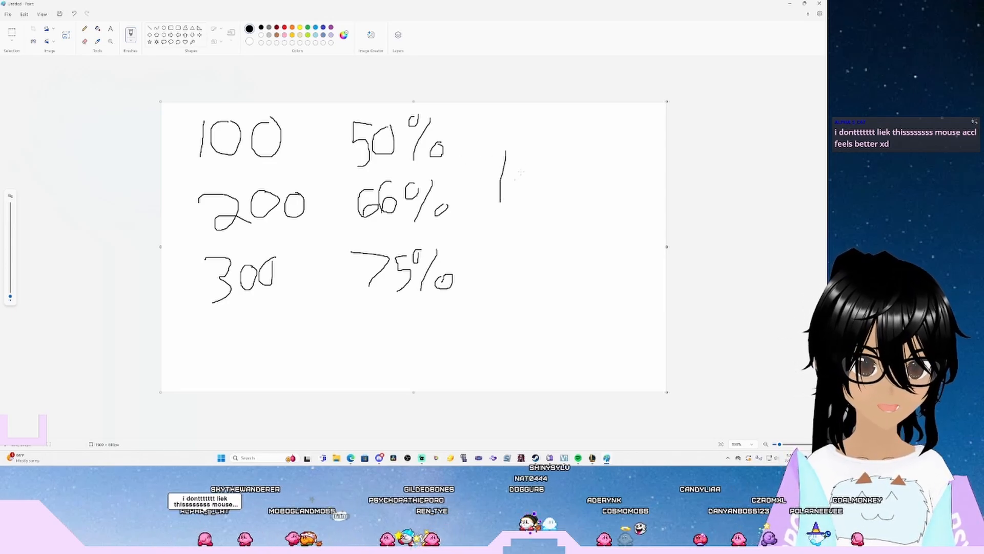
pyautogui.moveTo(502, 175); pyautogui.dragTo(559, 188)
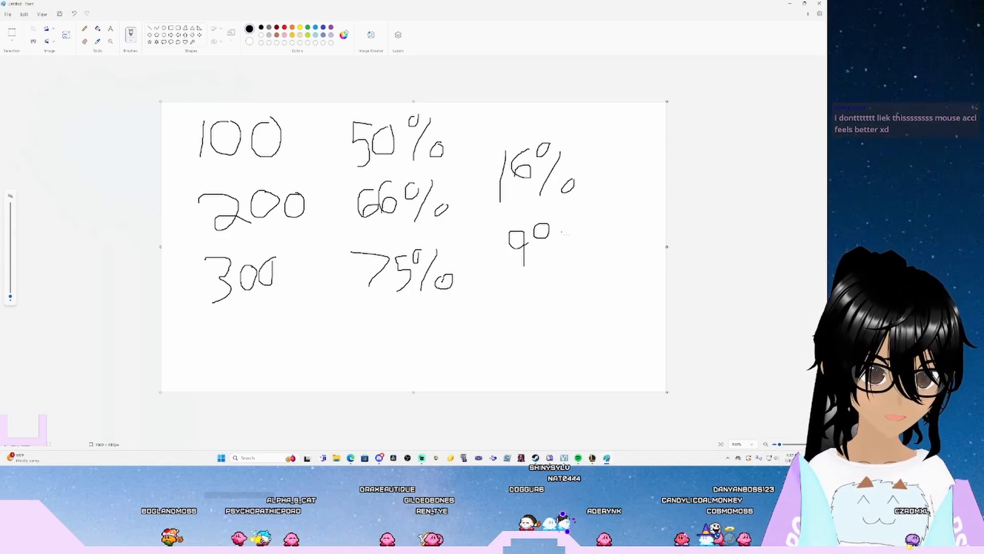
pyautogui.moveTo(552, 248); pyautogui.dragTo(577, 264)
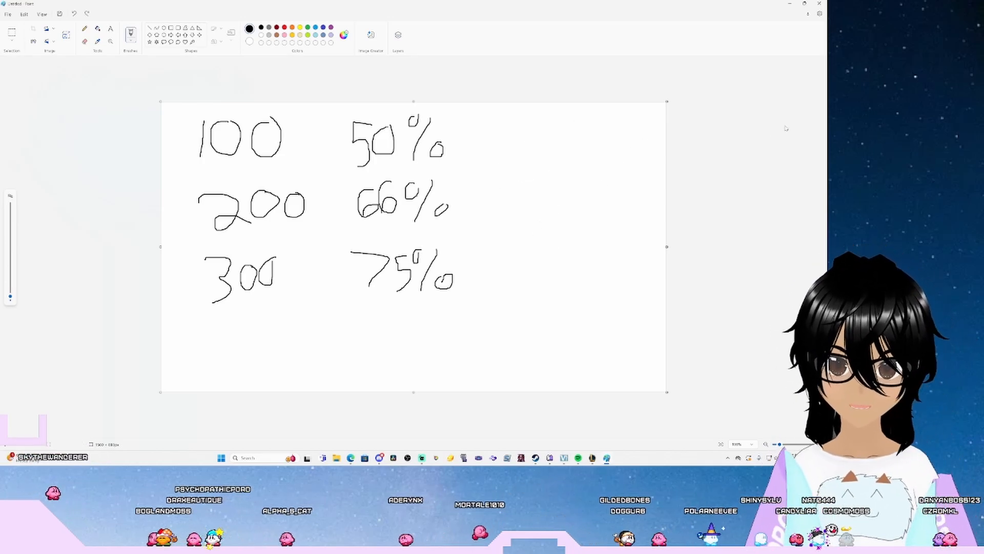
# Write 1000 in each of the three rows and 2000, 3000, 4000 in a fourth column.
pyautogui.moveTo(509, 119); pyautogui.dragTo(508, 153)
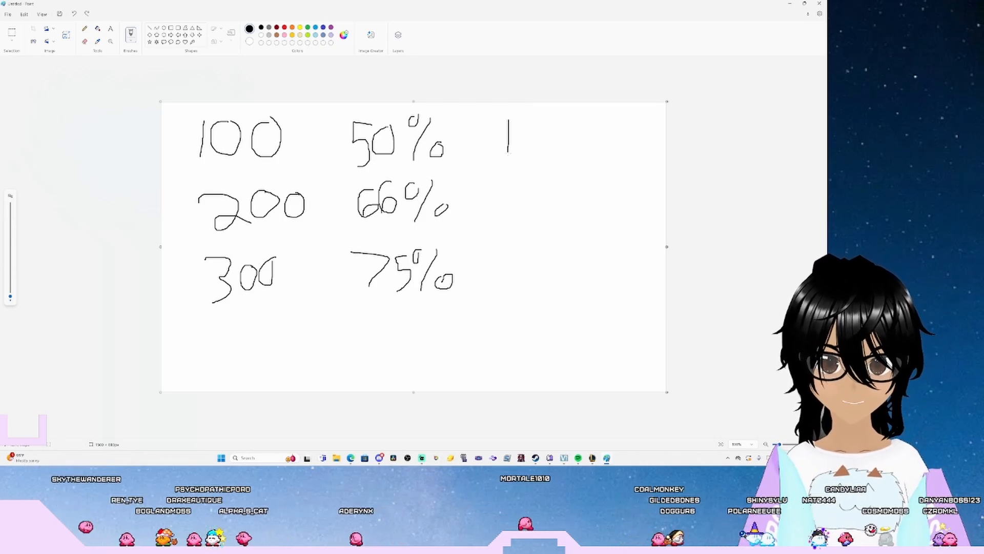
pyautogui.moveTo(514, 135); pyautogui.dragTo(568, 136)
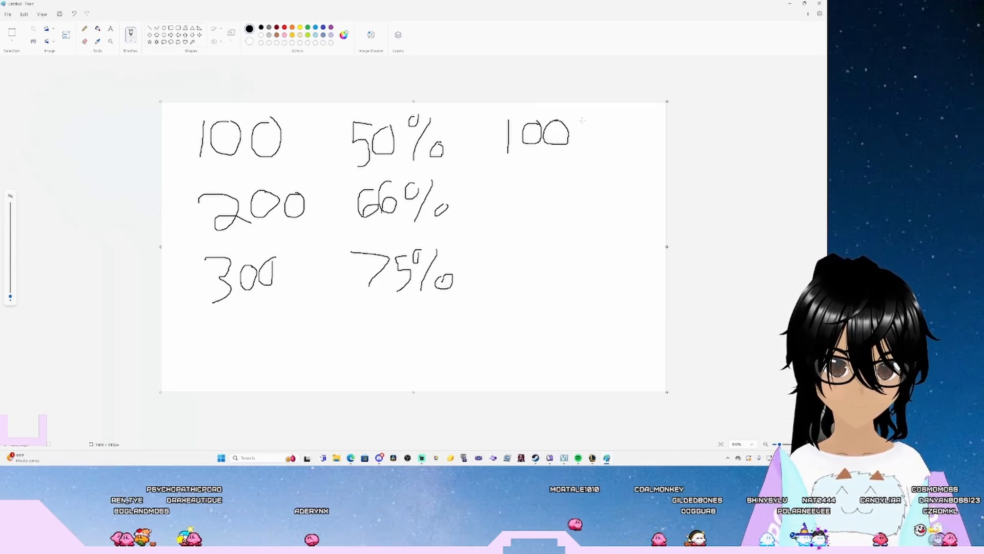
pyautogui.moveTo(561, 132); pyautogui.dragTo(577, 136)
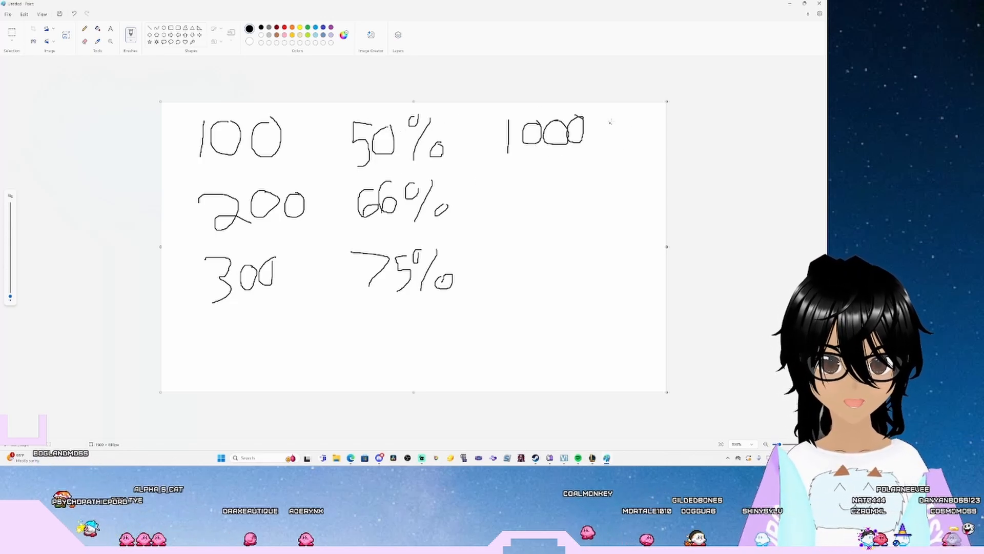
pyautogui.moveTo(609, 125); pyautogui.dragTo(639, 142)
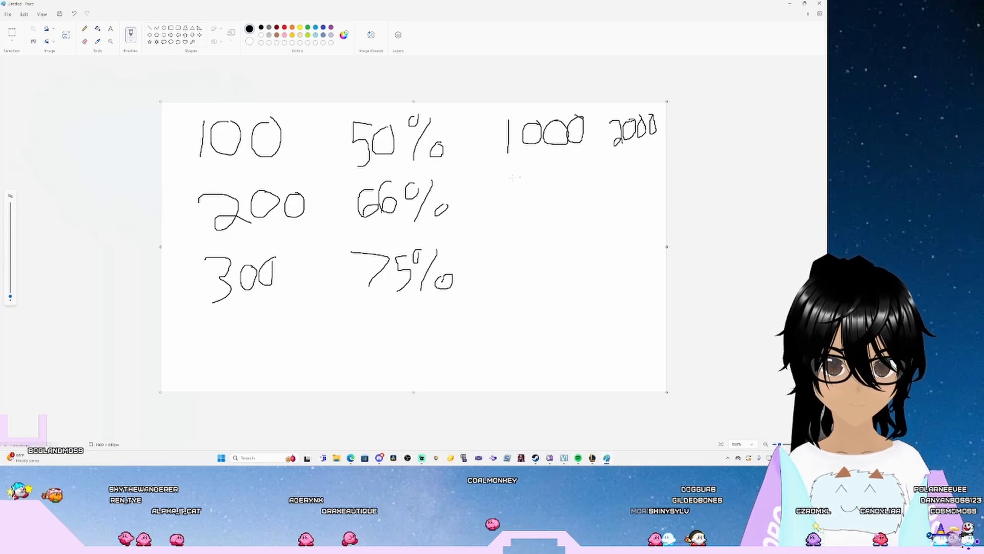
pyautogui.moveTo(502, 189); pyautogui.dragTo(552, 201)
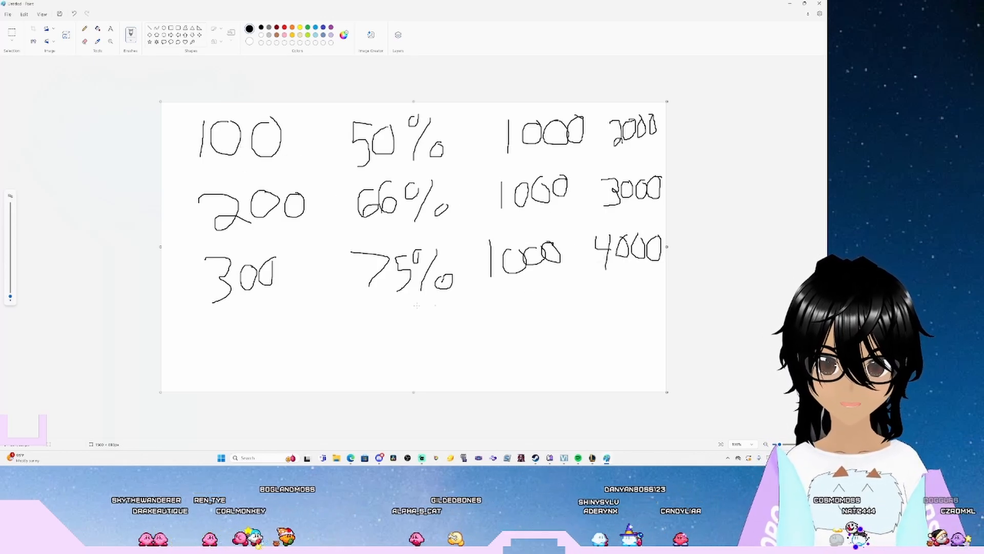
# Write 400 and 80% as a fourth row below the 300/75% row.
pyautogui.moveTo(204, 342); pyautogui.dragTo(219, 364)
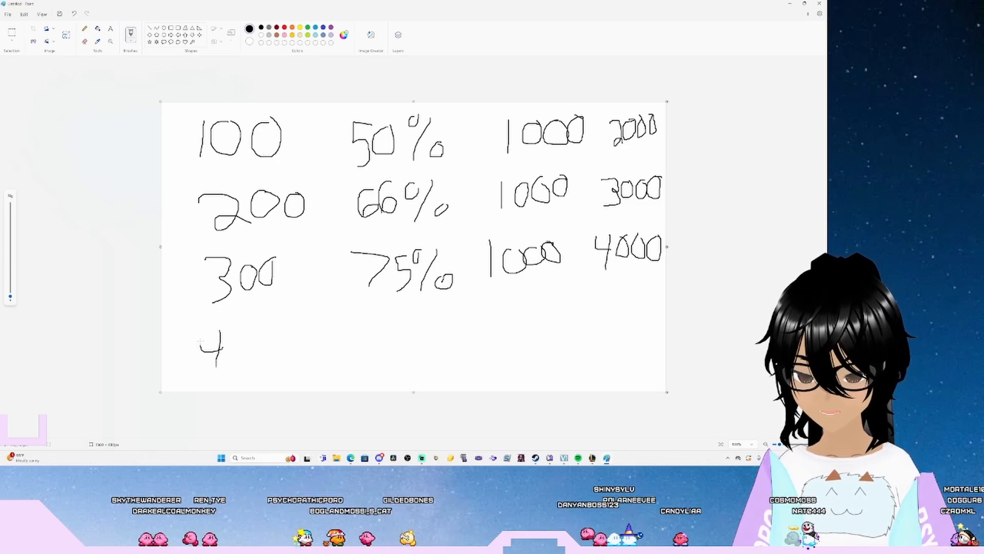
pyautogui.moveTo(226, 349); pyautogui.dragTo(273, 348)
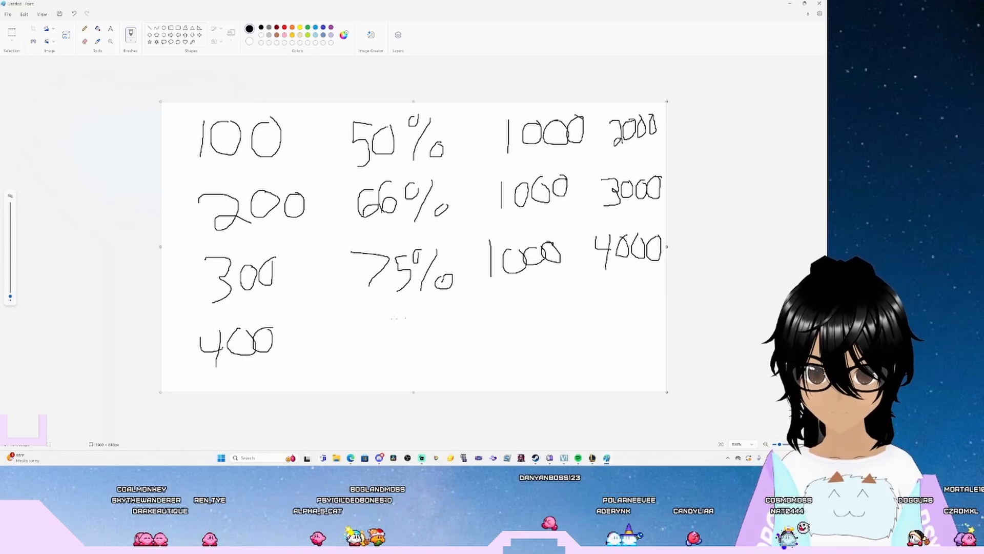
pyautogui.moveTo(361, 326); pyautogui.dragTo(376, 360)
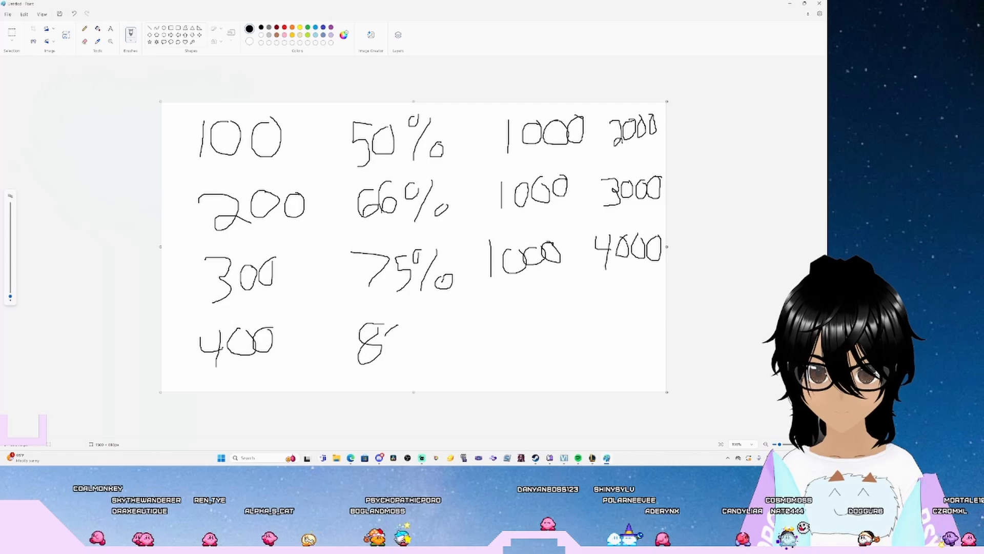
pyautogui.moveTo(390, 339); pyautogui.dragTo(433, 351)
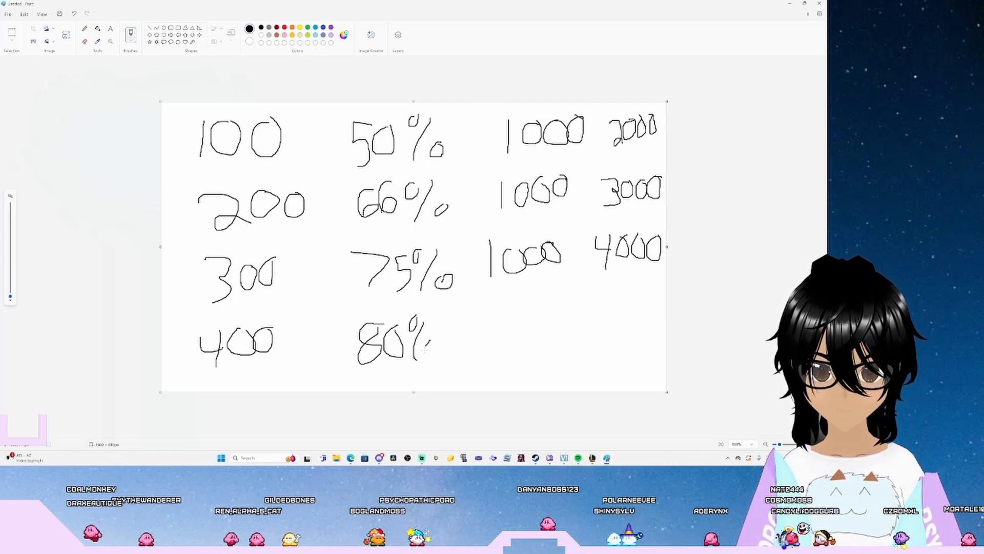